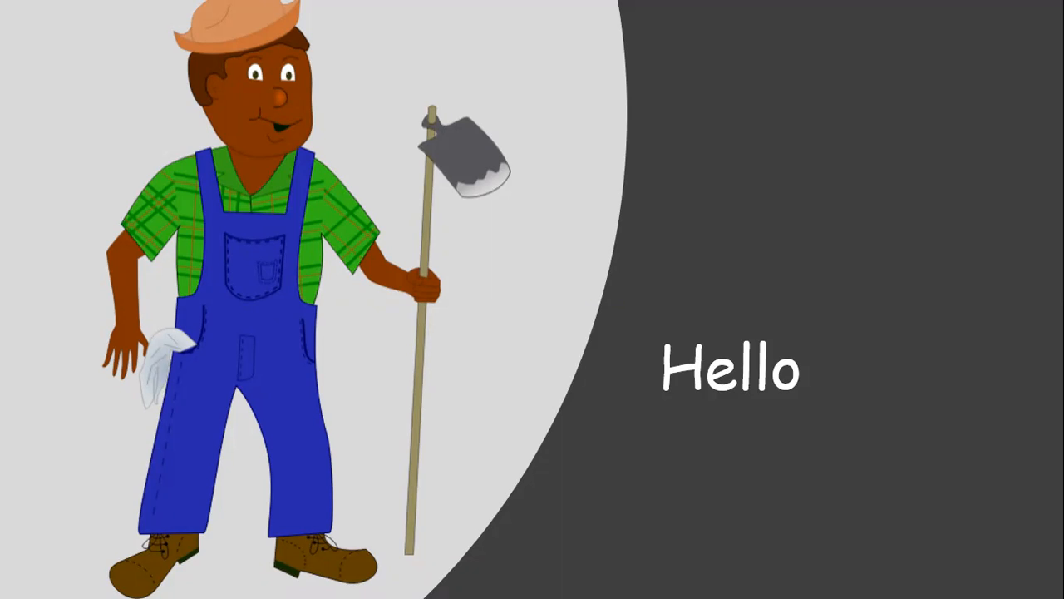
mouse_move(618, 249)
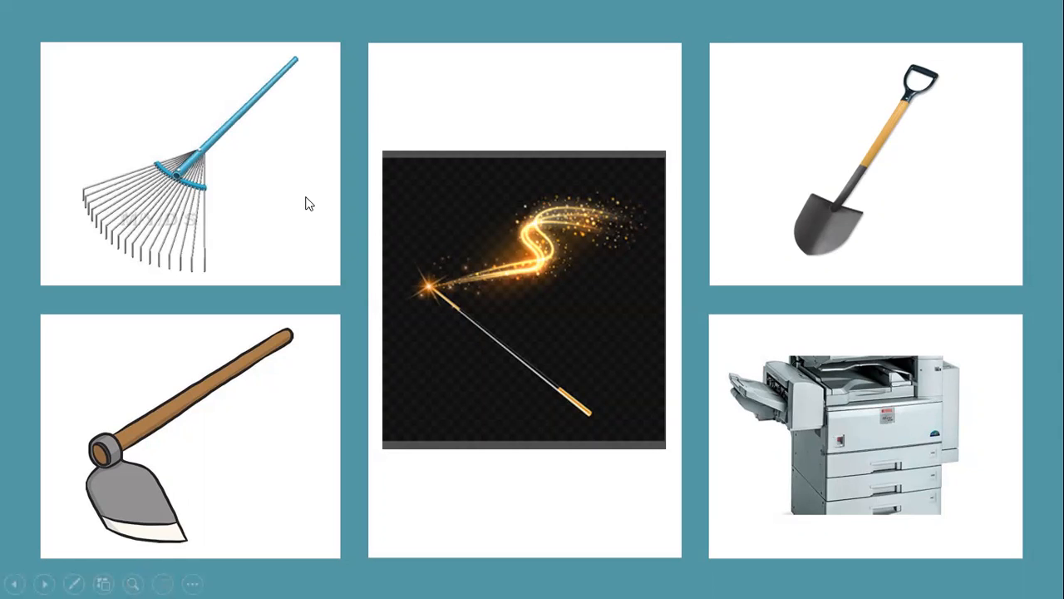
mouse_move(178, 402)
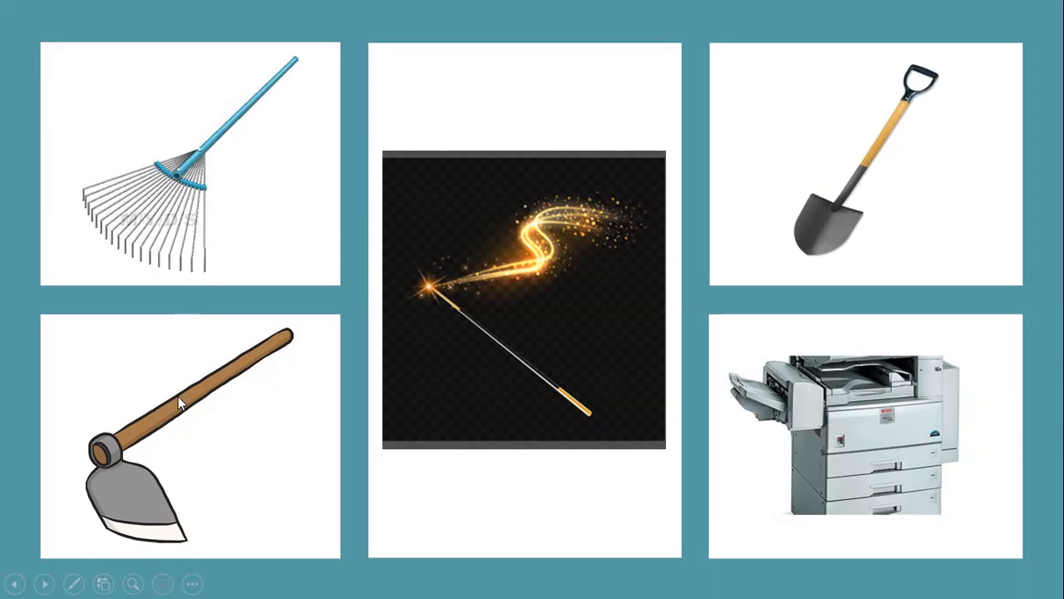
mouse_move(839, 193)
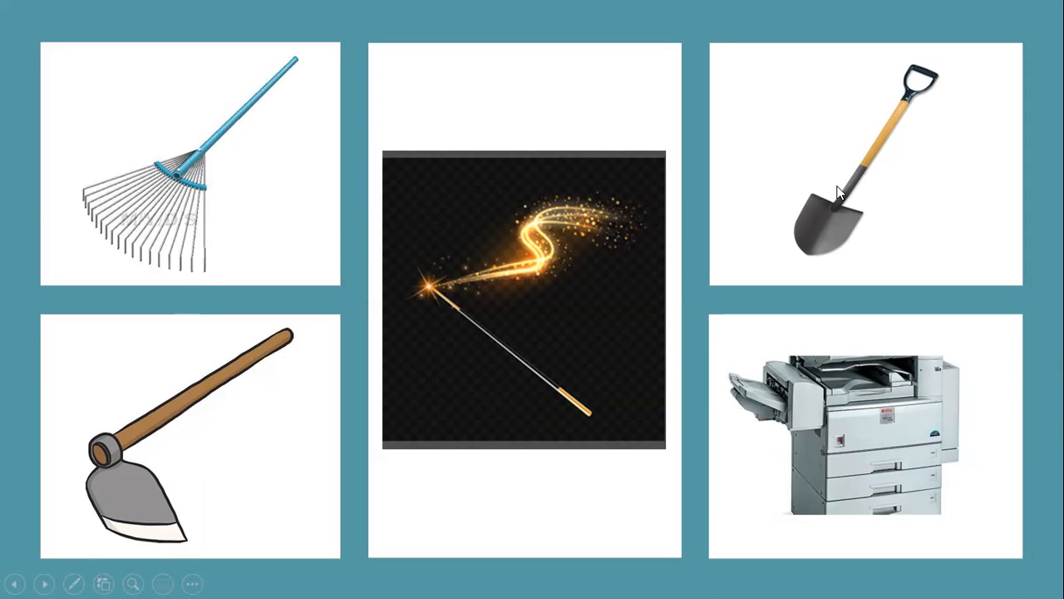